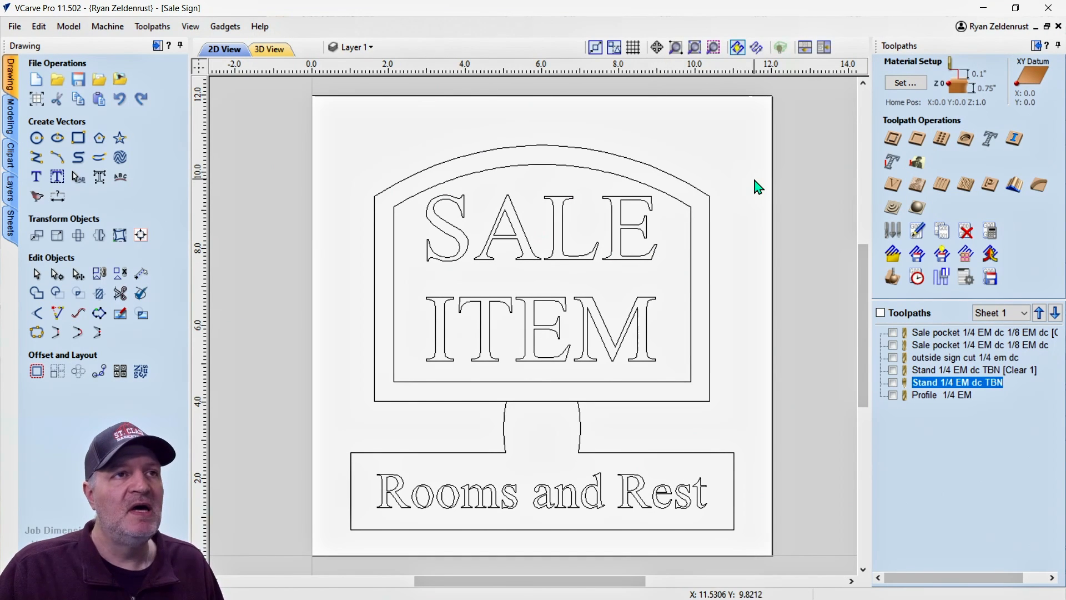
mouse_move(407, 227)
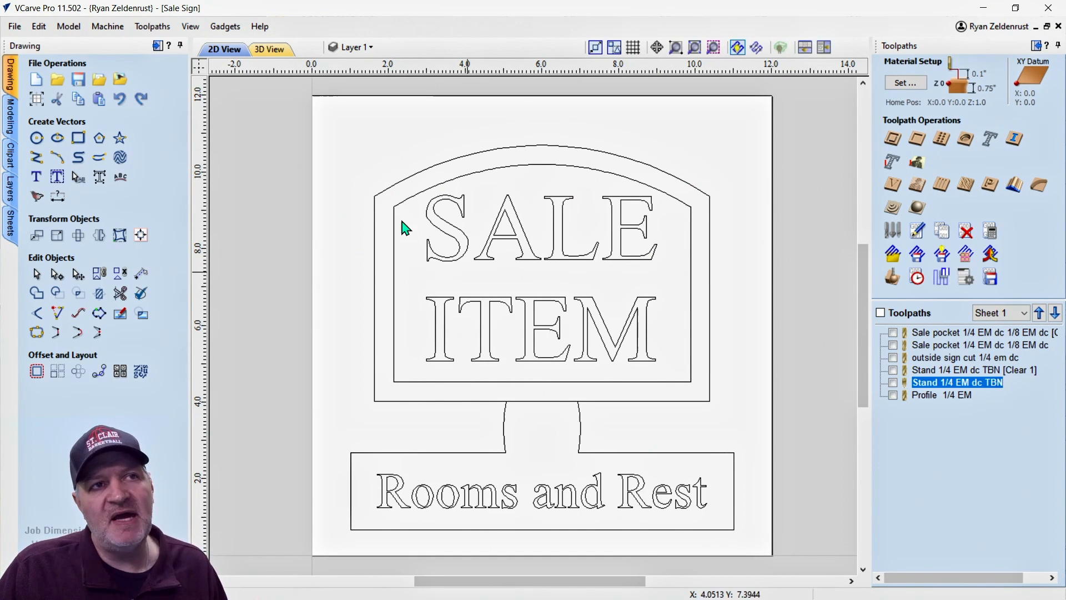
mouse_move(915, 333)
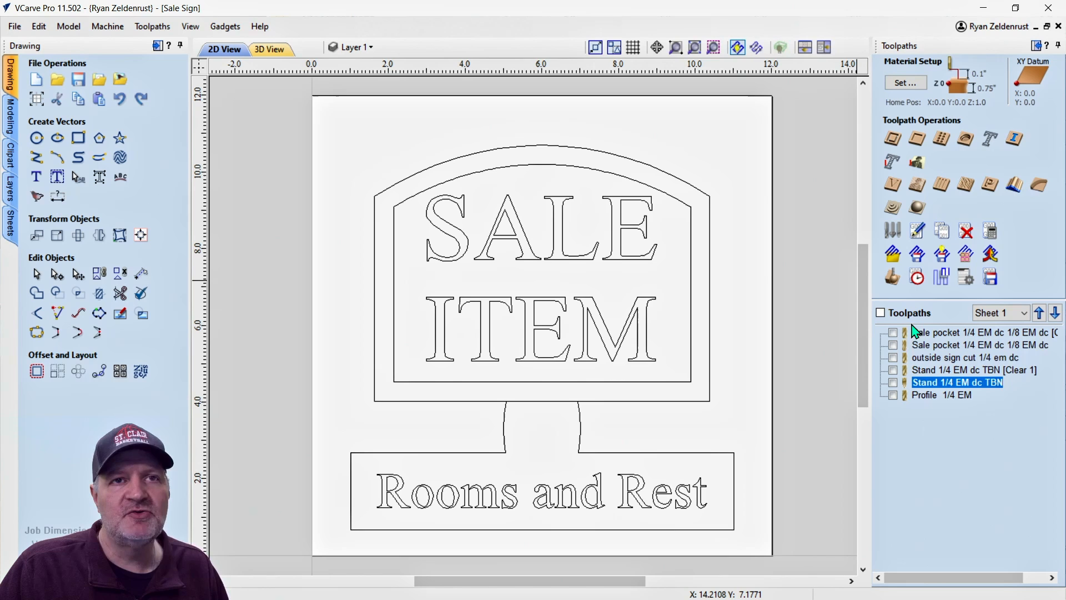